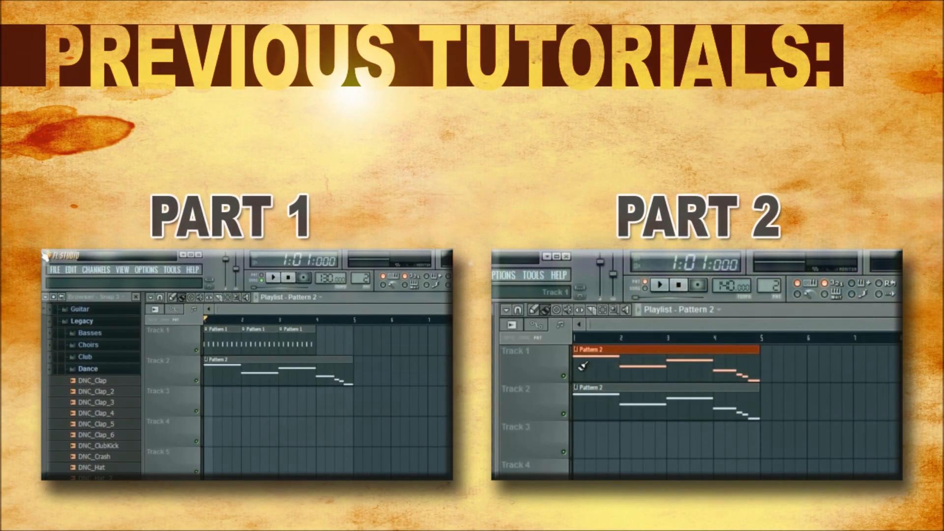
# - Audition the beat, switching playback to the whole song arrangement and back
pyautogui.click(58, 270)
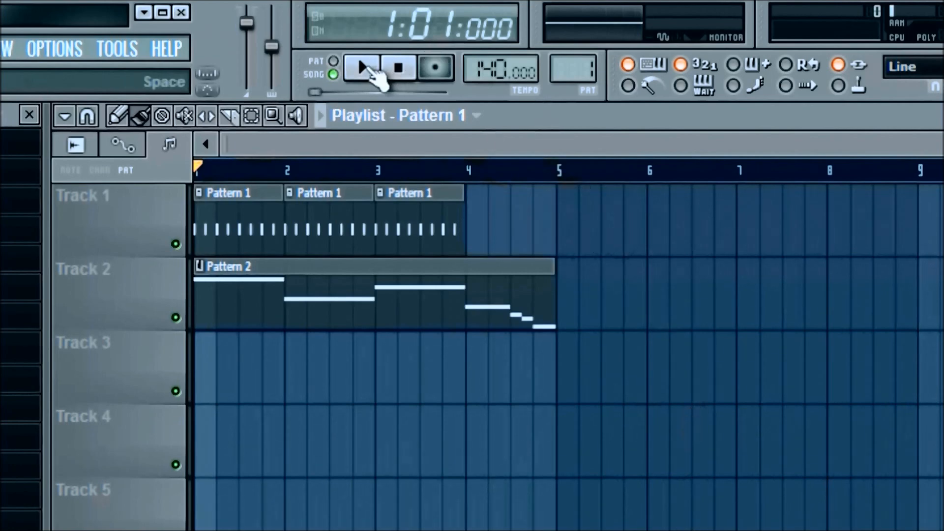
pyautogui.click(361, 67)
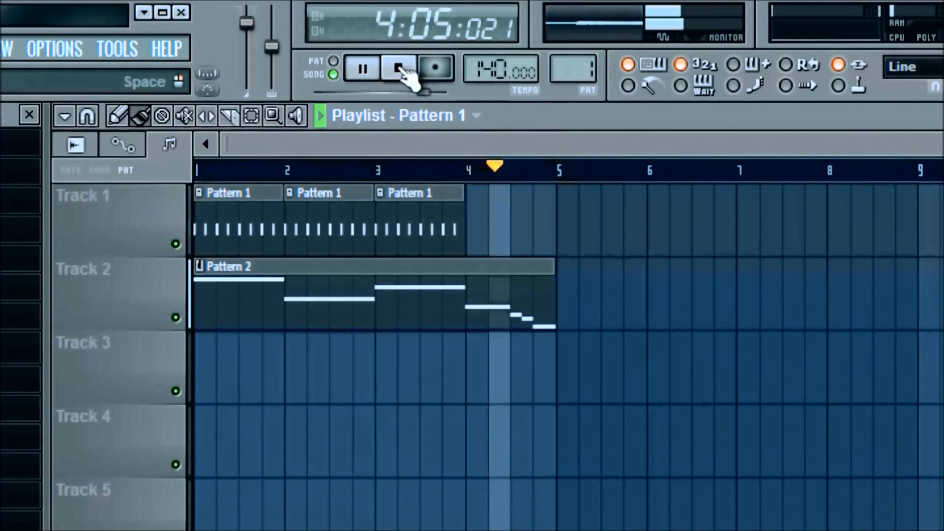
pyautogui.click(396, 67)
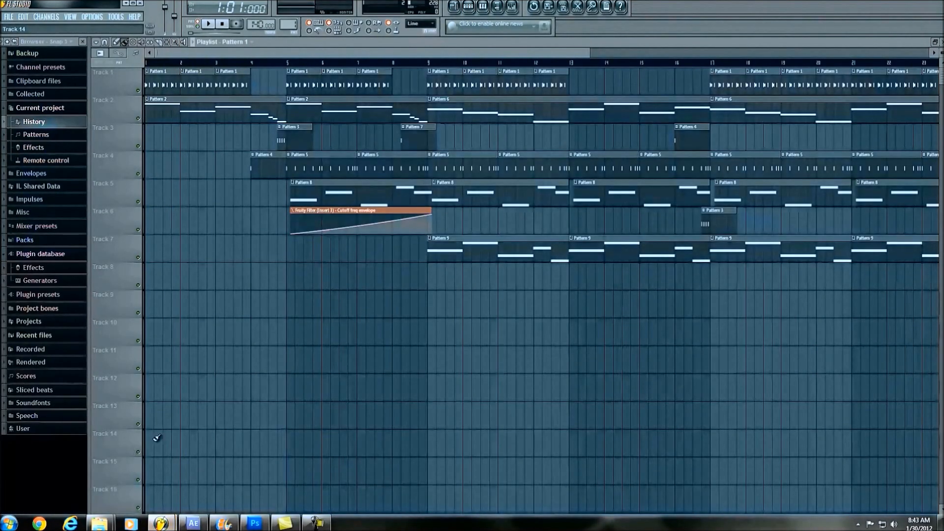
pyautogui.click(198, 24)
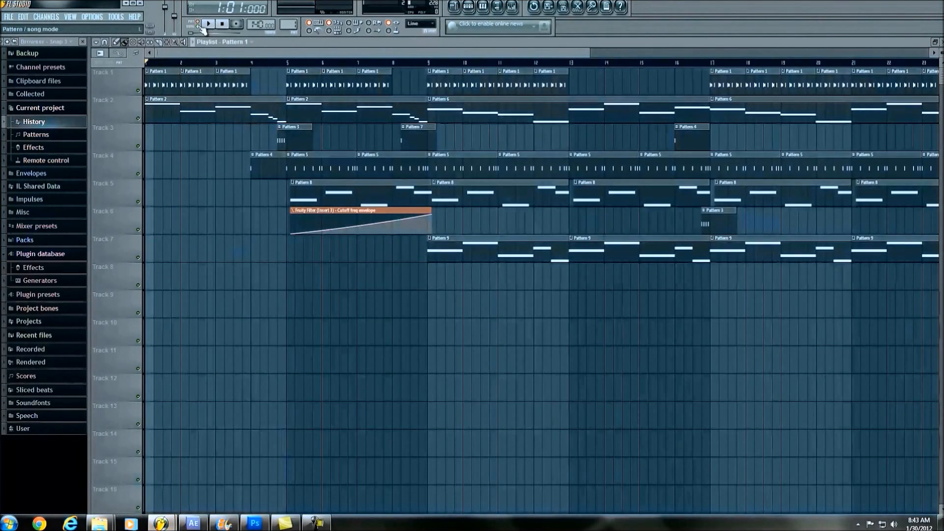
pyautogui.click(208, 23)
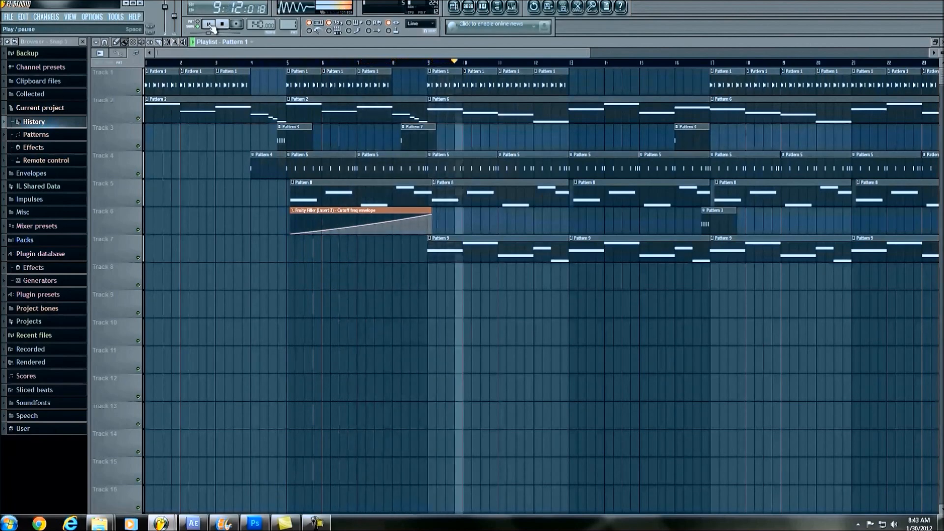
pyautogui.click(209, 24)
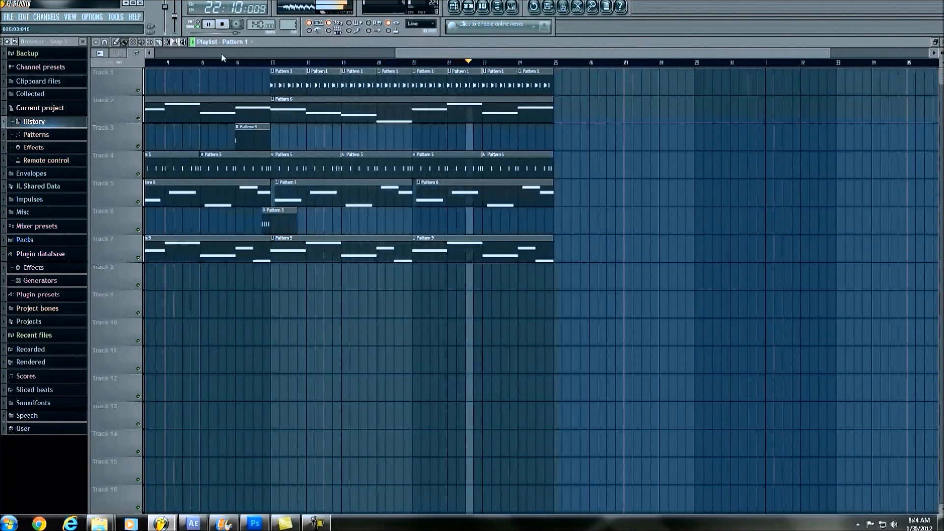
pyautogui.click(208, 24)
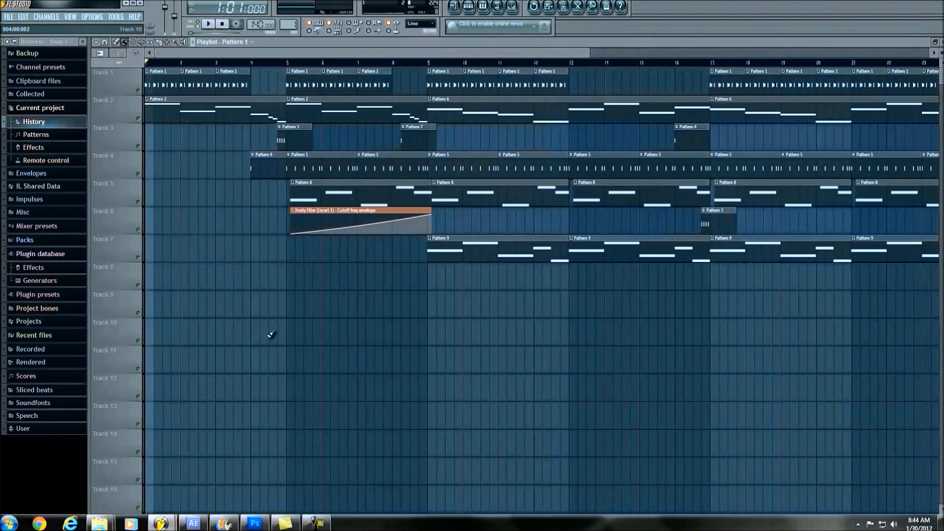
pyautogui.moveTo(272, 278)
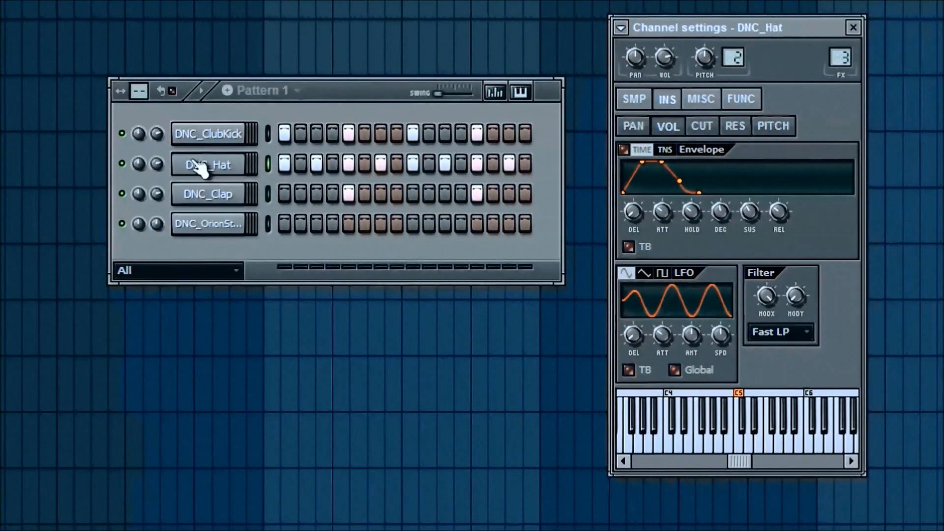
# - From the DNC_Hat channel's mixer insert, choose the Trance Gt 1 gating preset in Gross Beat
pyautogui.click(839, 60)
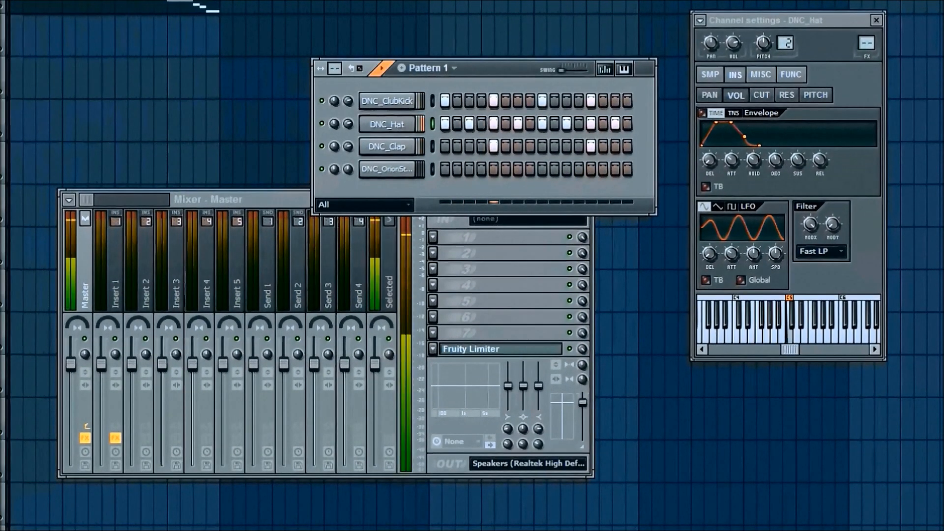
pyautogui.click(428, 68)
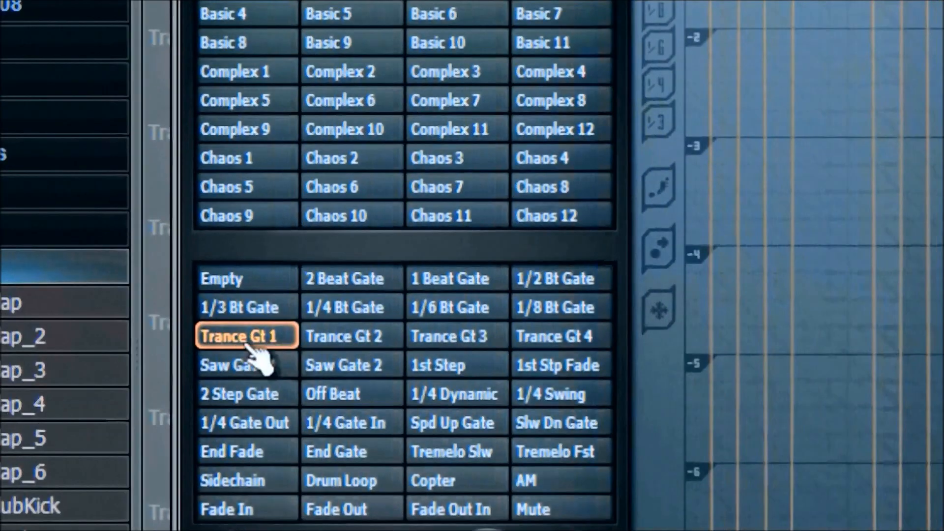
pyautogui.click(246, 335)
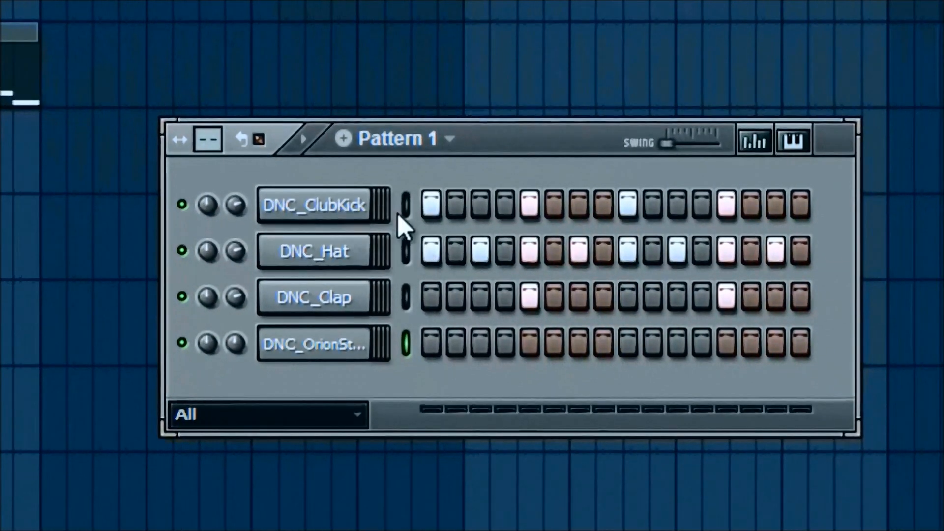
pyautogui.moveTo(414, 232)
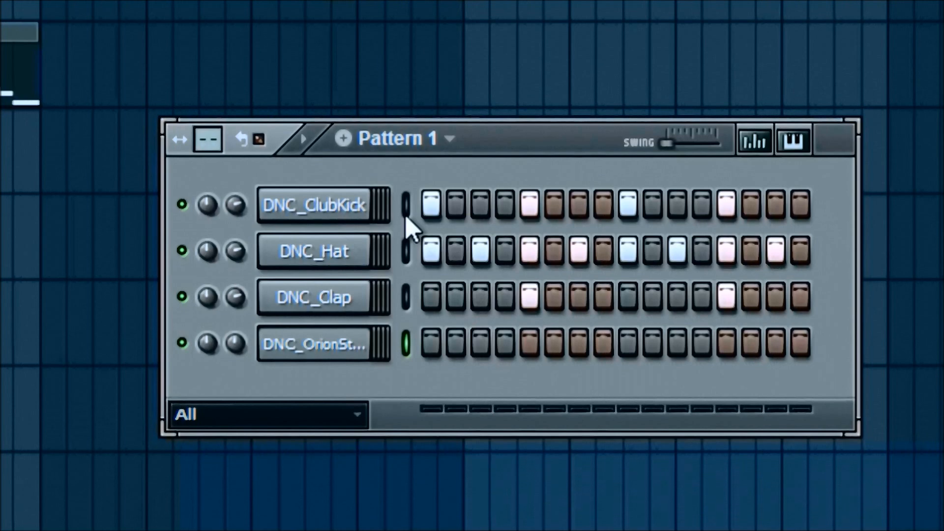
pyautogui.moveTo(361, 217)
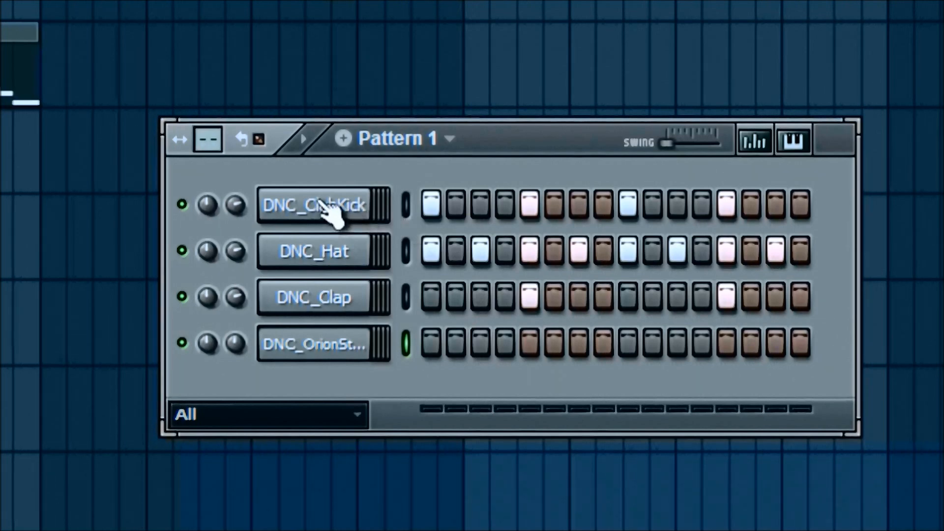
# - Send DNC_ClubKick's steps to the piano roll as four C5 notes and audition them
pyautogui.rightClick(313, 205)
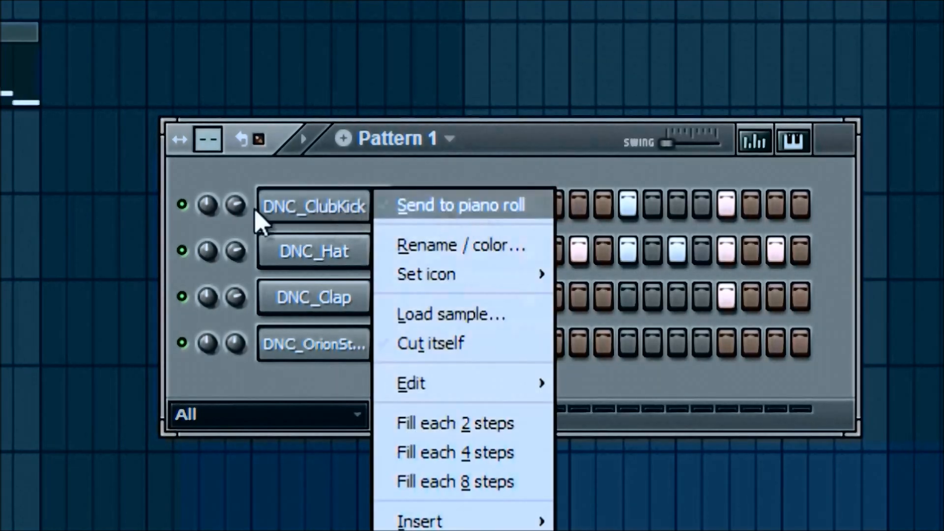
pyautogui.click(460, 204)
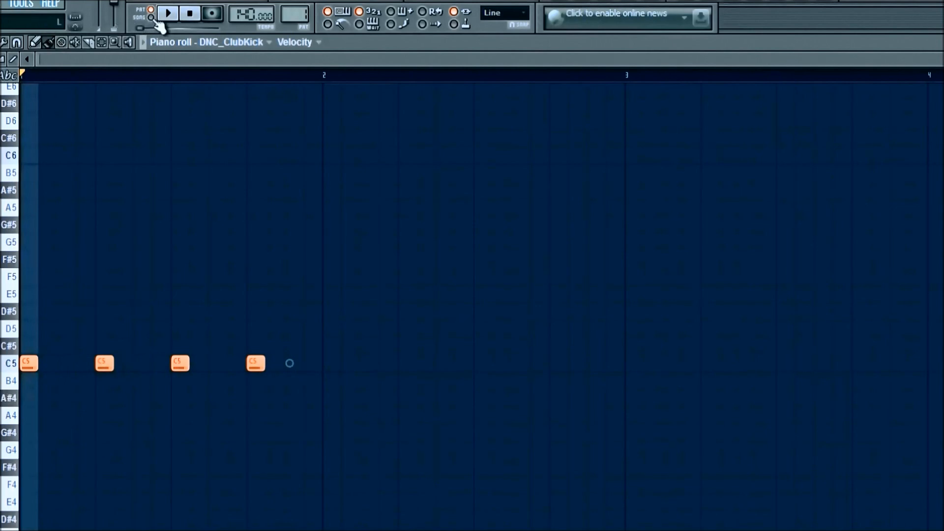
pyautogui.click(167, 12)
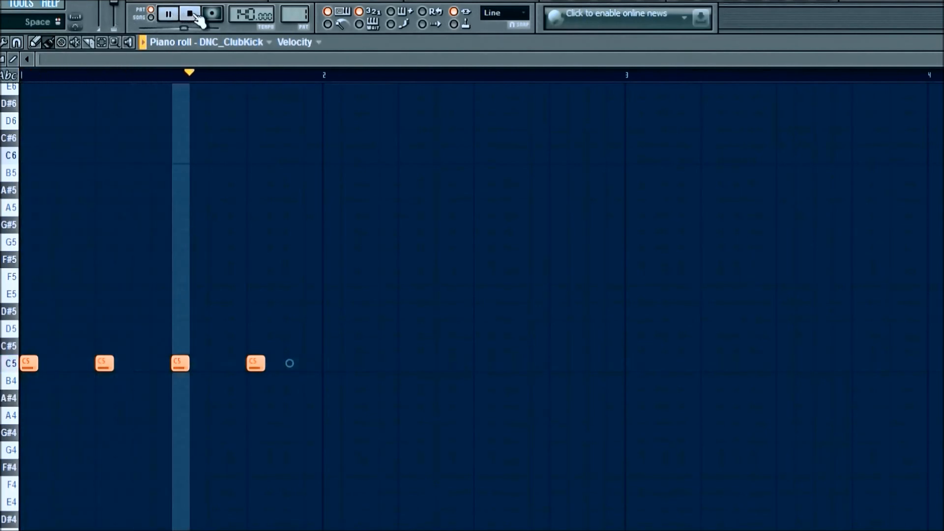
pyautogui.click(167, 13)
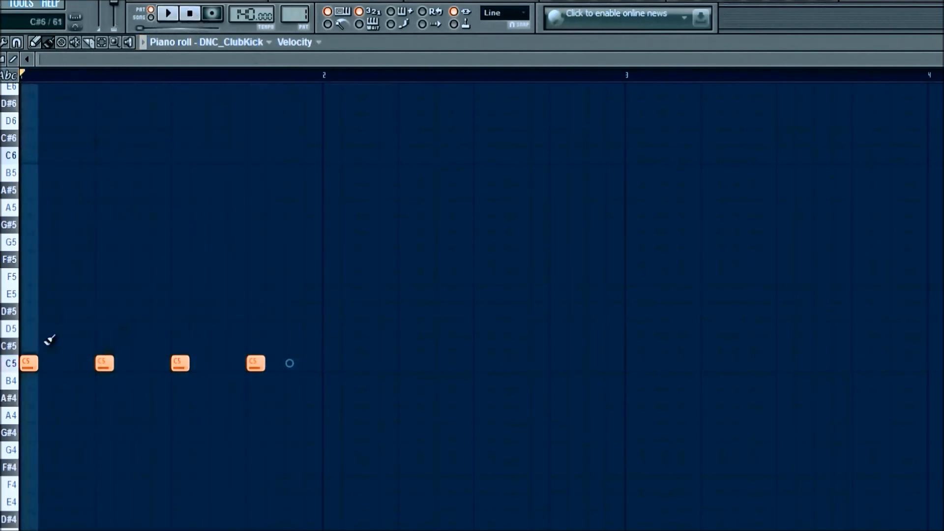
pyautogui.click(552, 11)
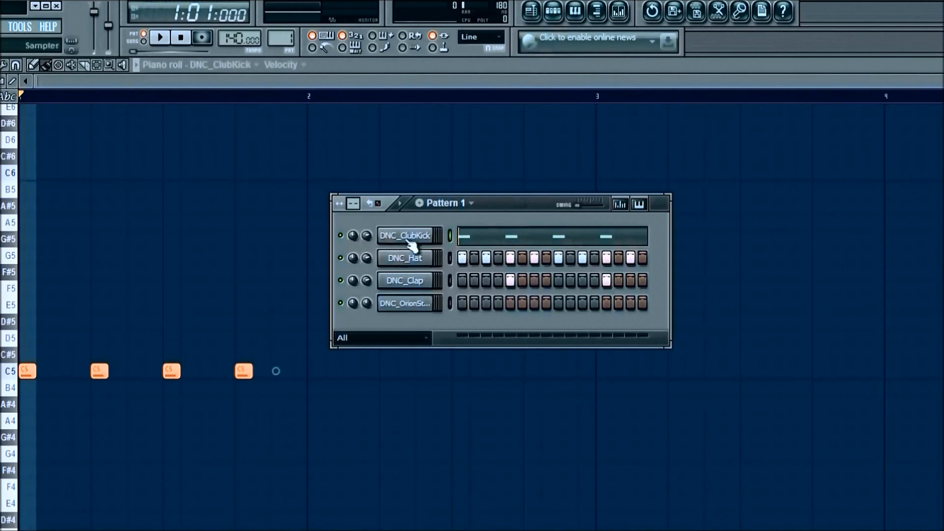
# - Bring up DNC_ClubKick's channel settings showing its volume envelope controls
pyautogui.click(404, 235)
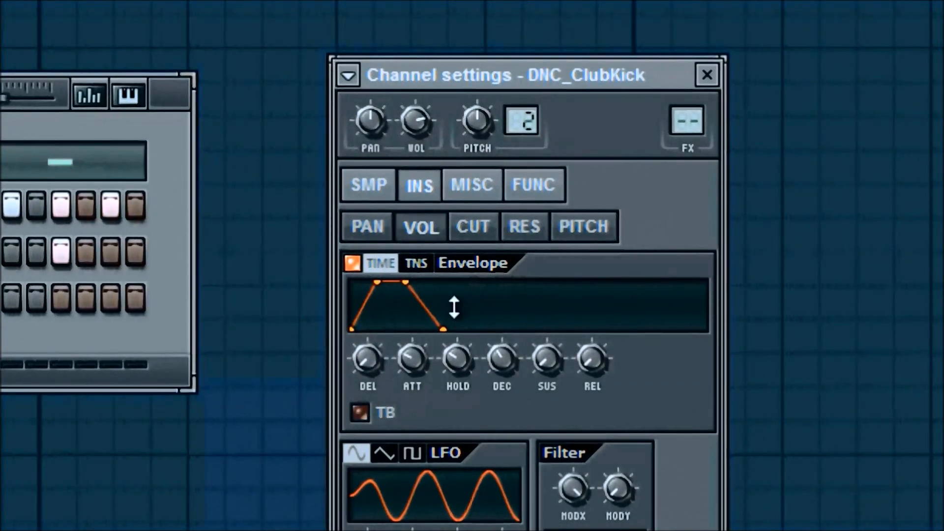
pyautogui.moveTo(484, 299)
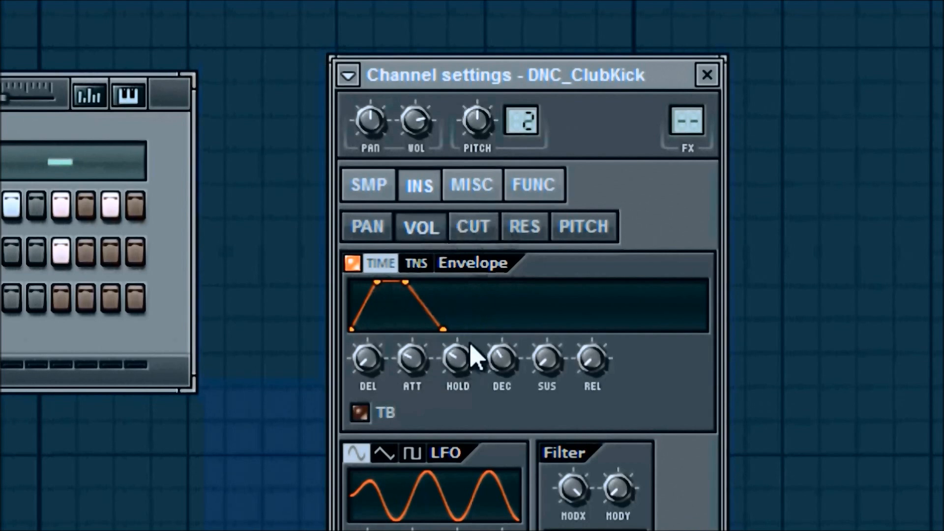
pyautogui.moveTo(415, 366)
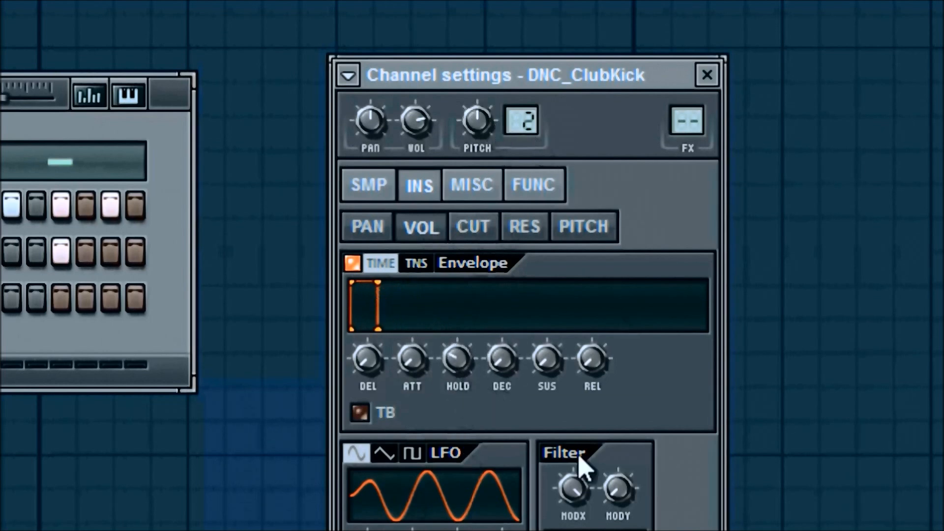
pyautogui.moveTo(396, 299)
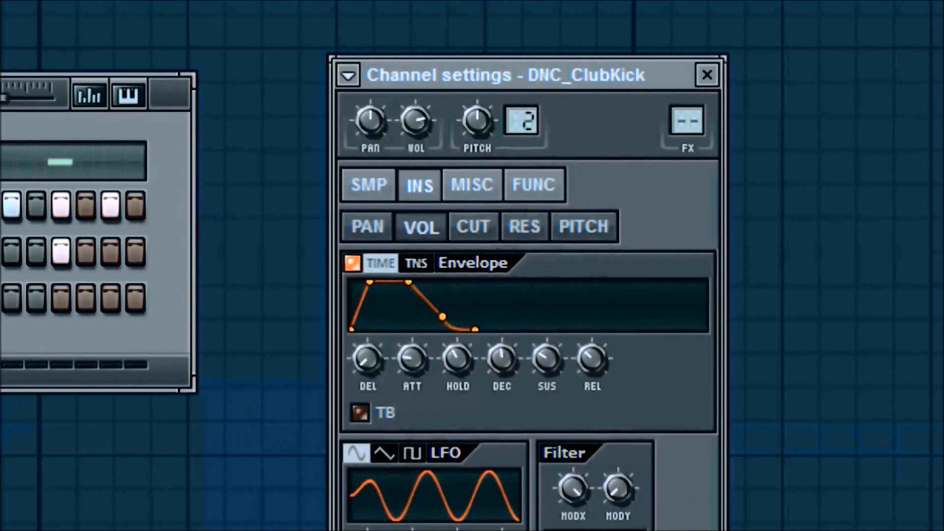
pyautogui.moveTo(470, 361)
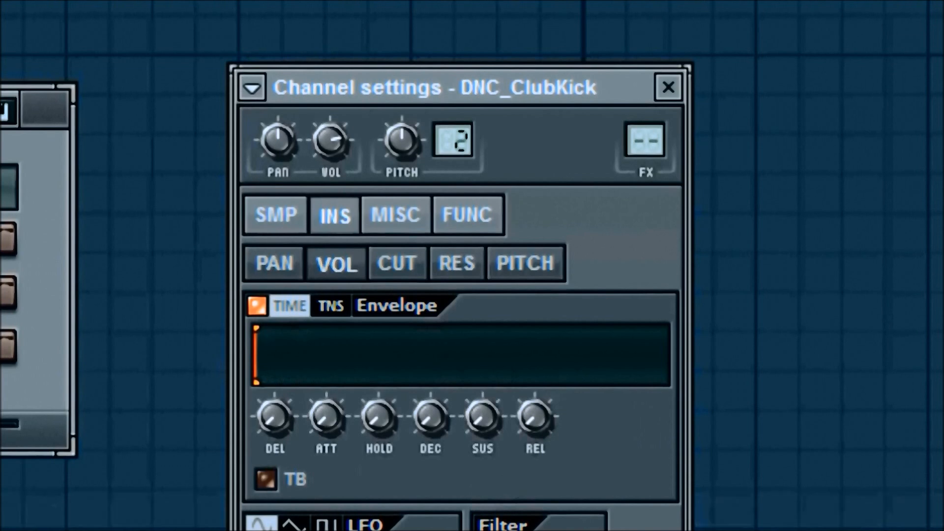
pyautogui.moveTo(380, 422)
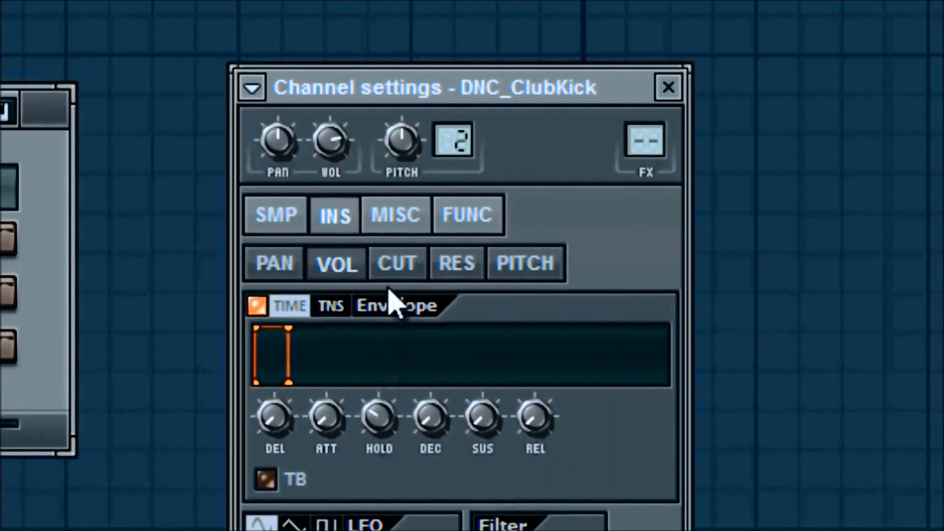
pyautogui.moveTo(238, 358)
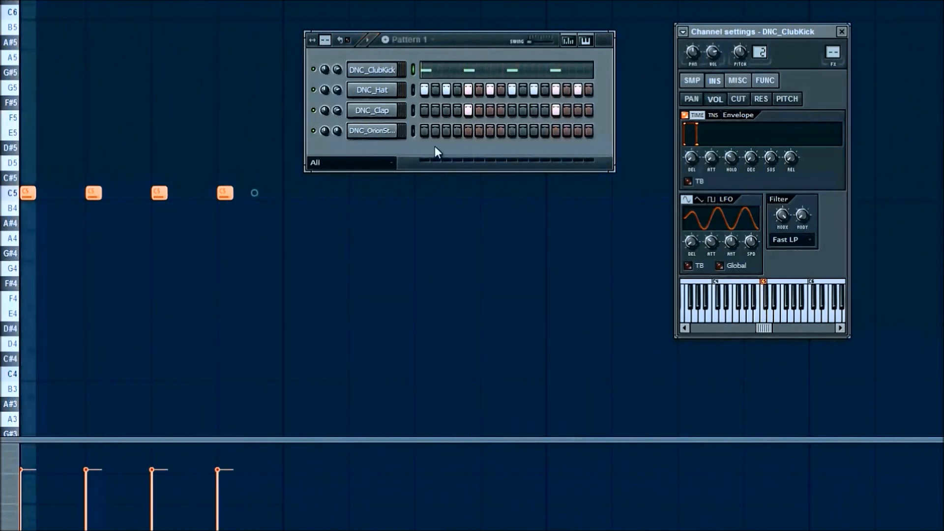
# - Turn down the DNC_Hat channel's volume knob in the Pattern 1 step sequencer
pyautogui.click(372, 90)
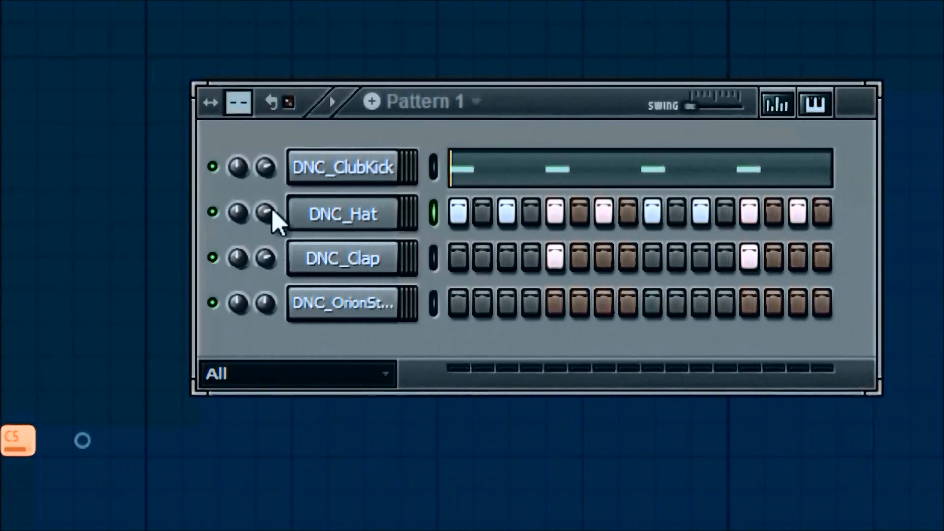
pyautogui.click(263, 215)
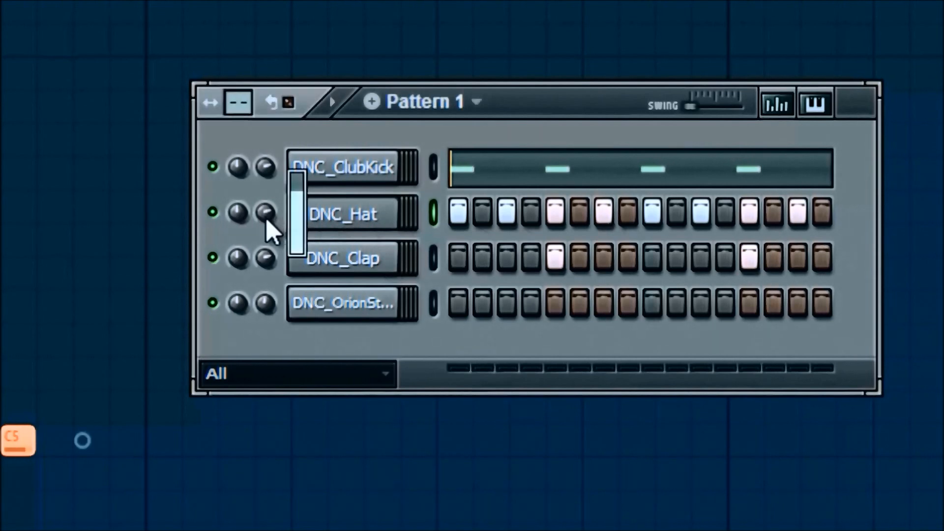
pyautogui.moveTo(260, 434)
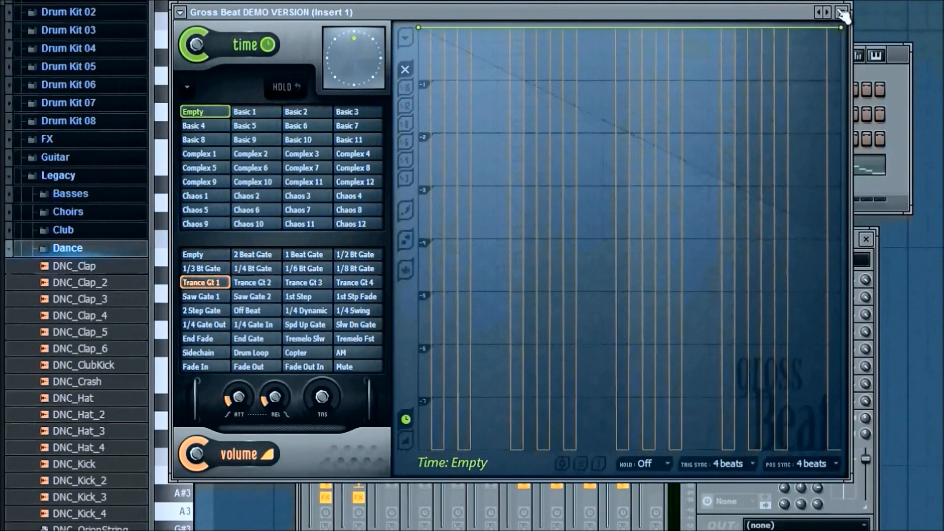
pyautogui.moveTo(816, 223)
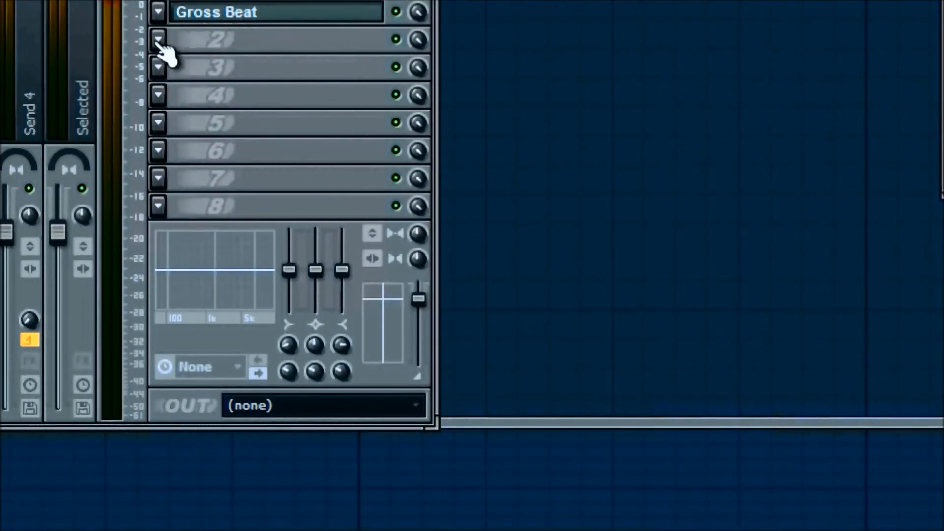
pyautogui.moveTo(229, 60)
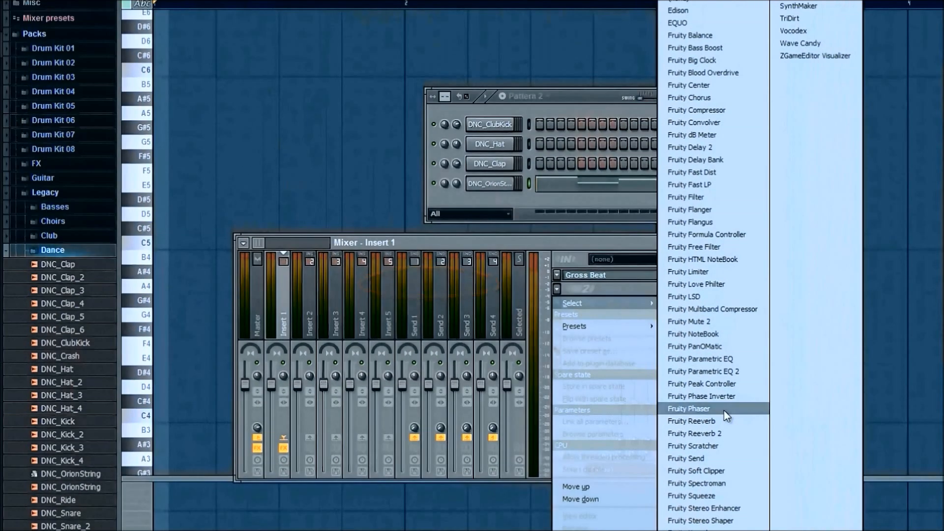
# - Load Fruity Phaser into insert 1's slot after Gross Beat and close its settings
pyautogui.click(689, 408)
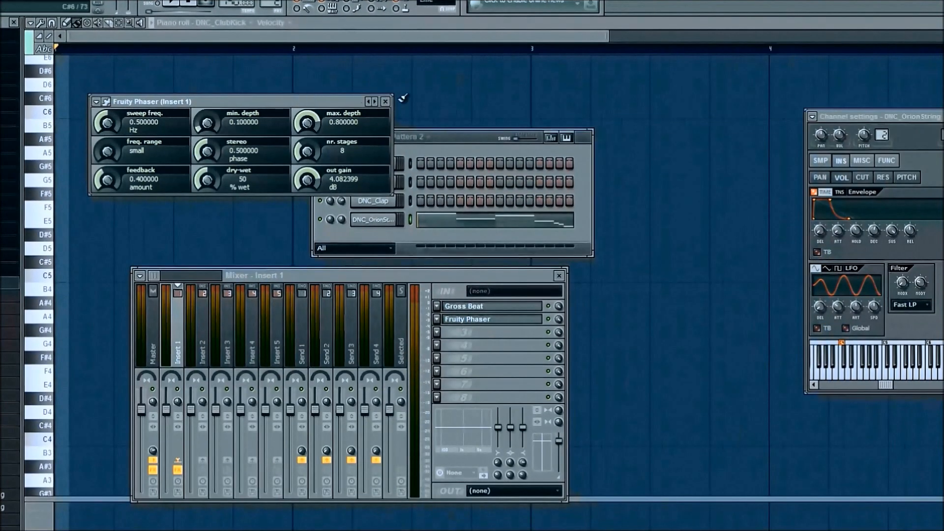
pyautogui.click(384, 101)
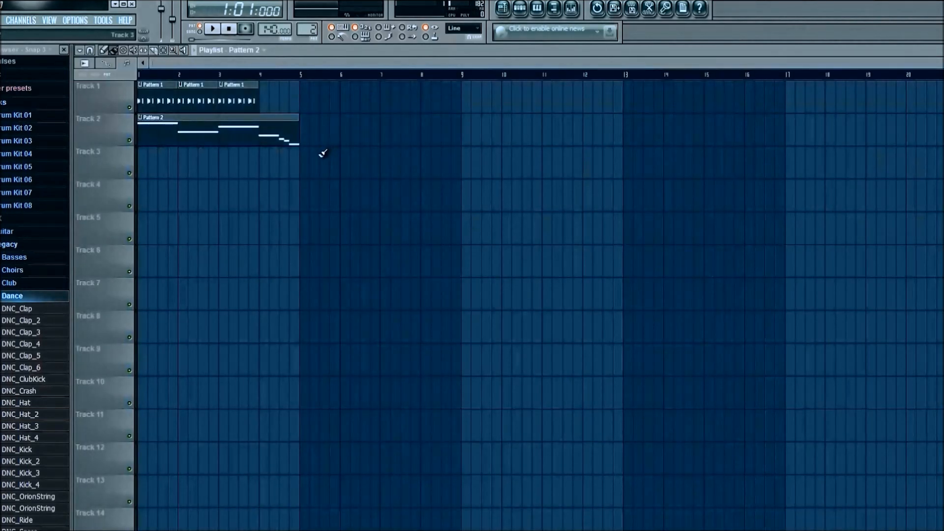
# - Show the channel rack and switch to the empty Pattern 3
pyautogui.doubleClick(217, 118)
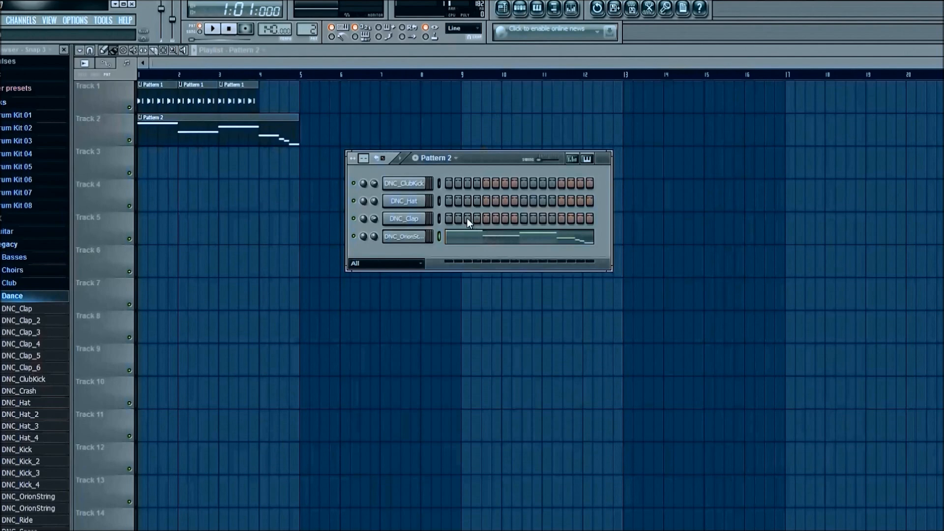
pyautogui.click(466, 218)
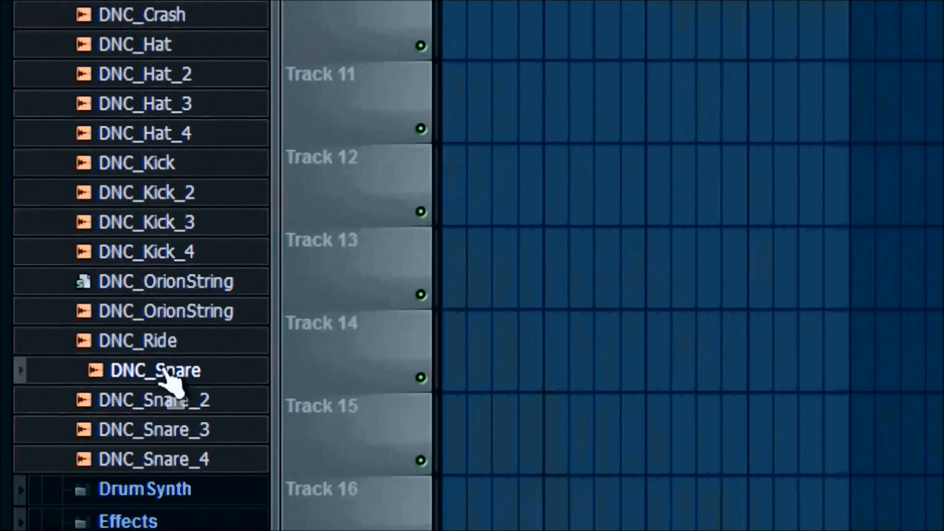
pyautogui.scroll(-3)
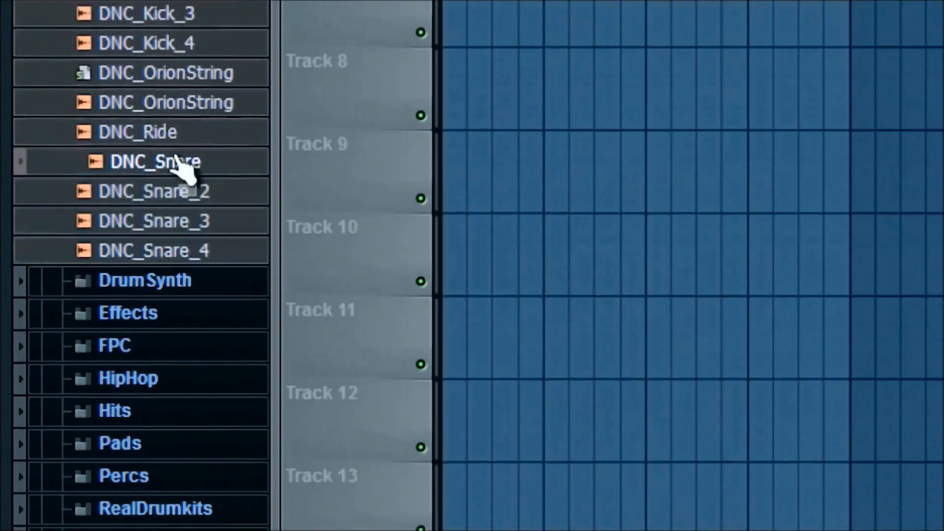
pyautogui.scroll(-3)
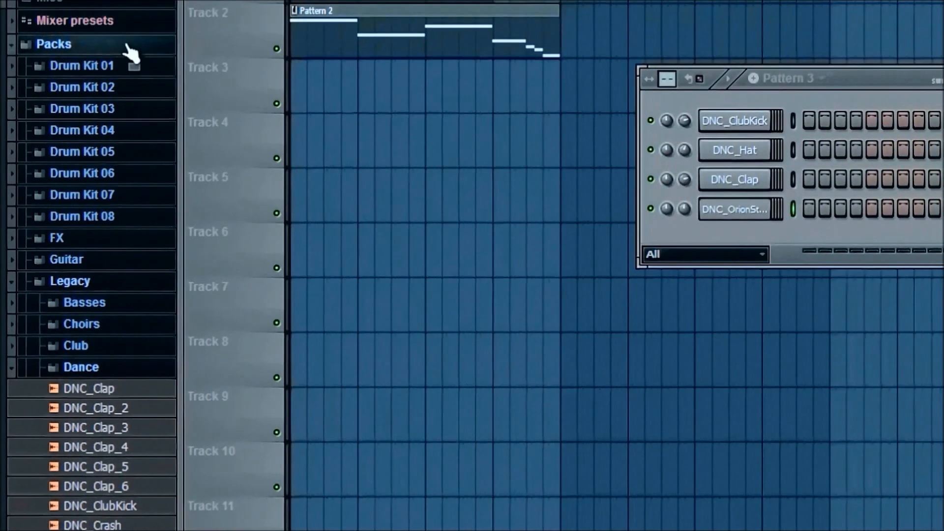
pyautogui.moveTo(124, 292)
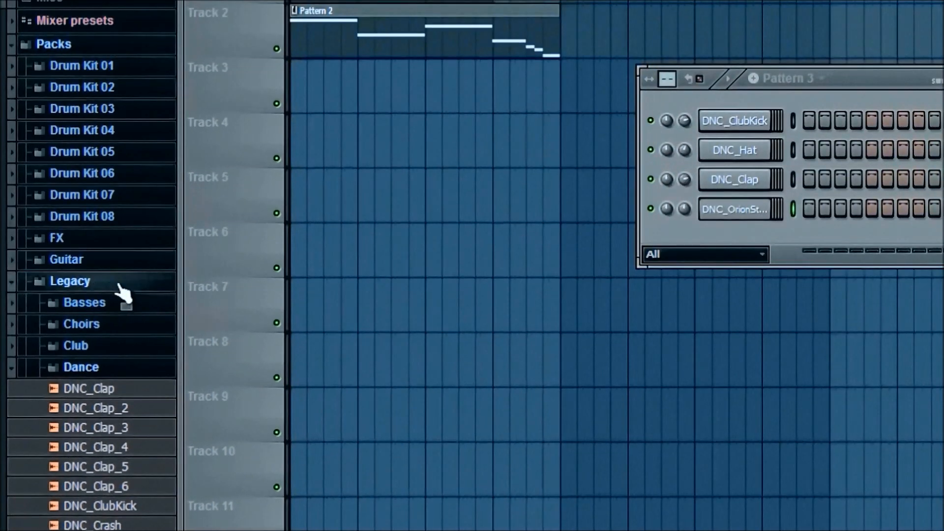
pyautogui.moveTo(124, 374)
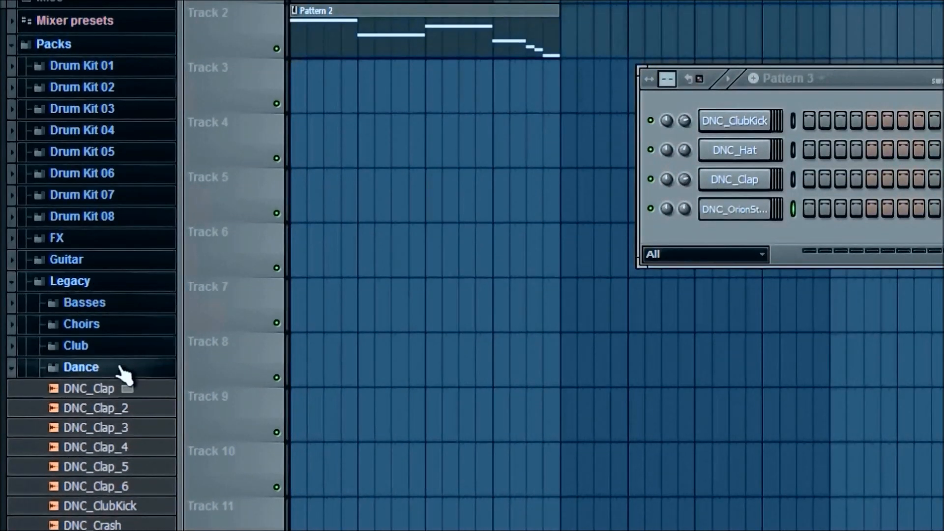
pyautogui.scroll(-3)
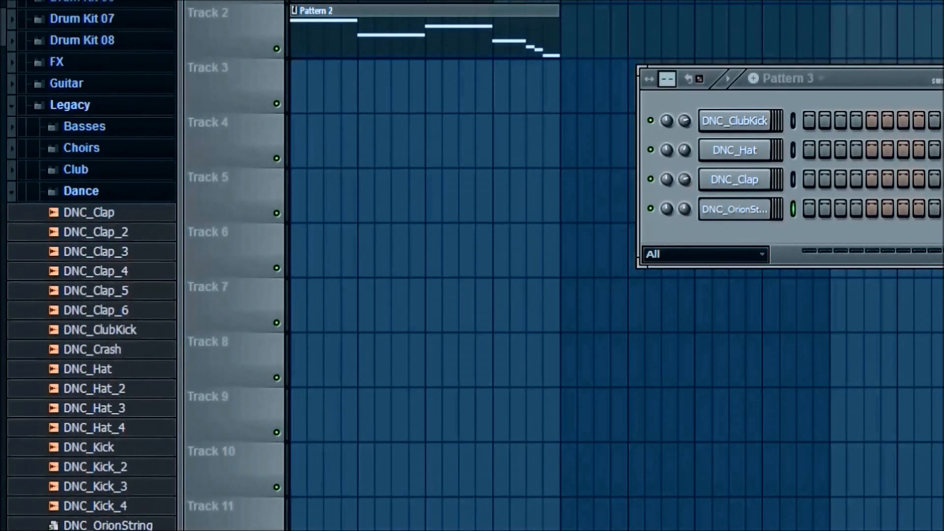